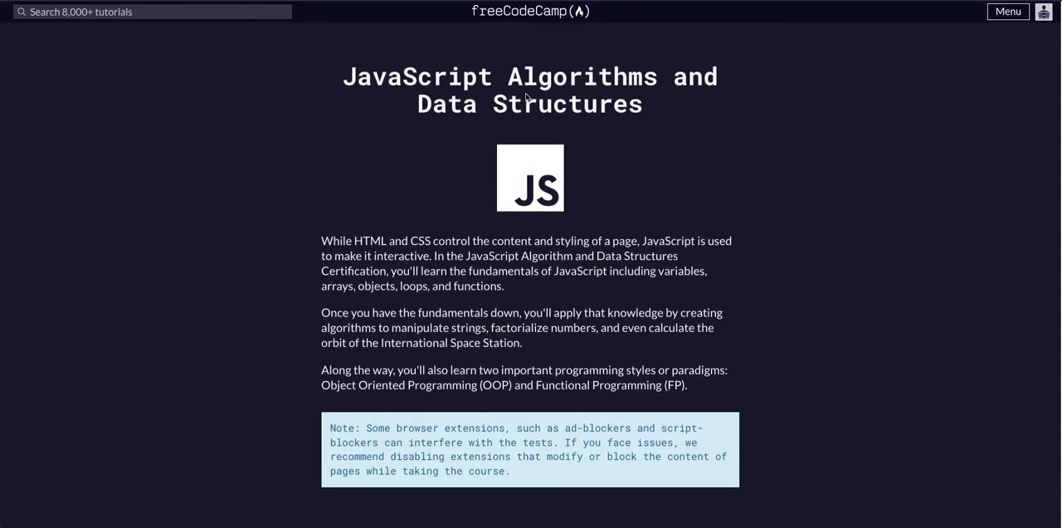
Step: Scroll the Basic JavaScript lesson list down toward Assignment with a Returned Value
scroll(down, 3)
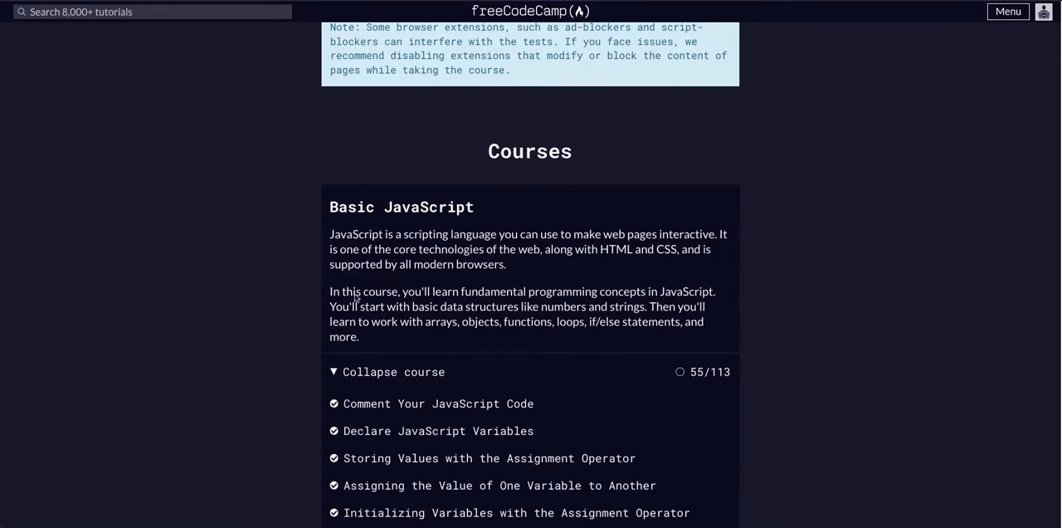
mouse_move(714, 413)
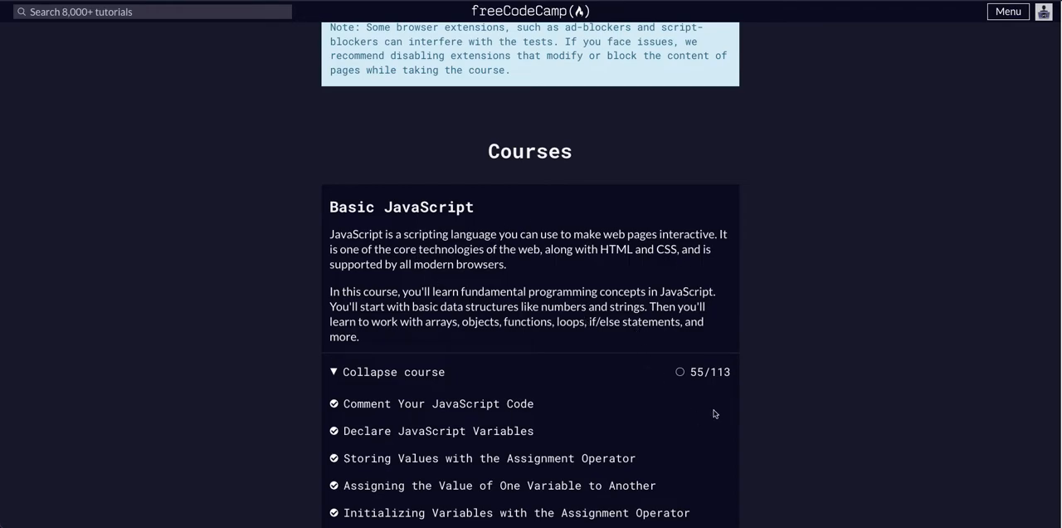
scroll(down, 3)
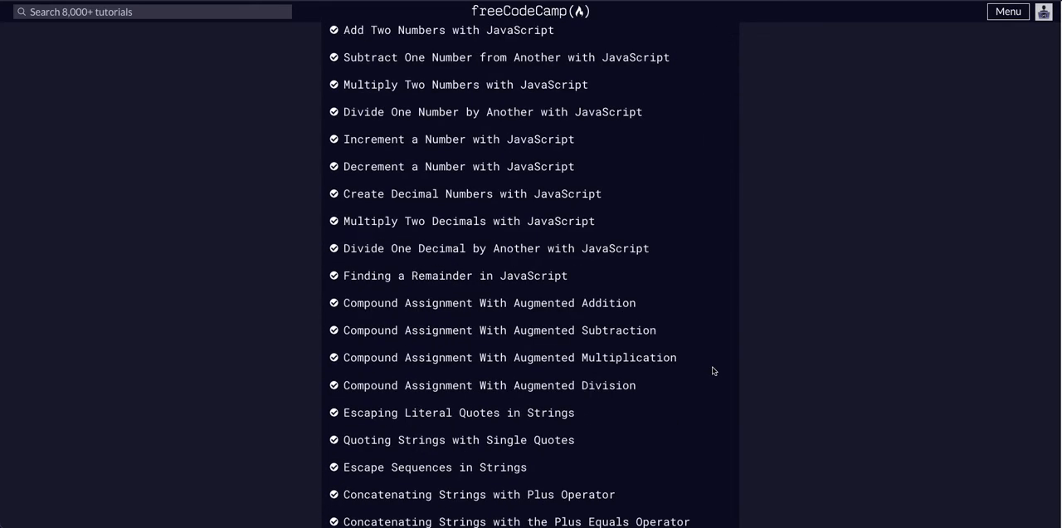
scroll(down, 3)
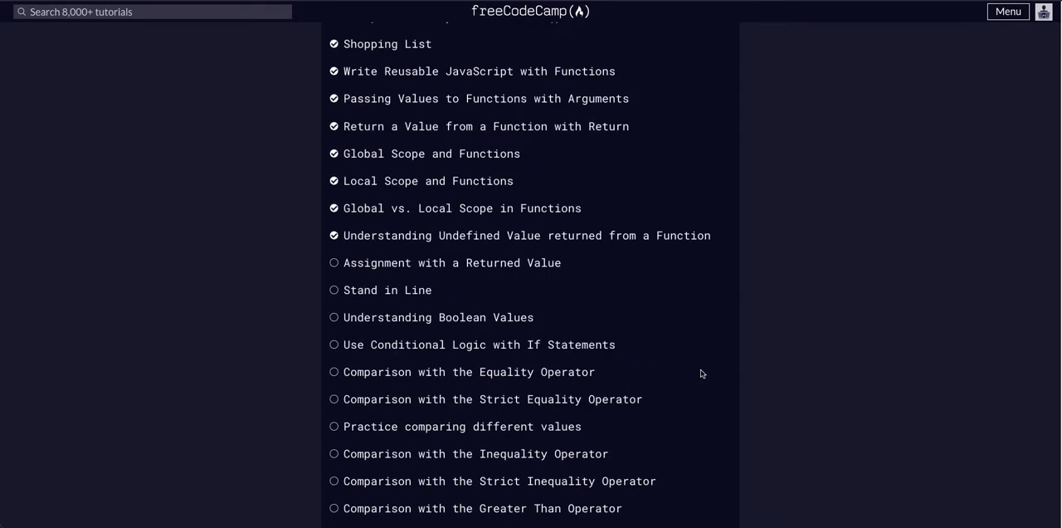
mouse_move(467, 289)
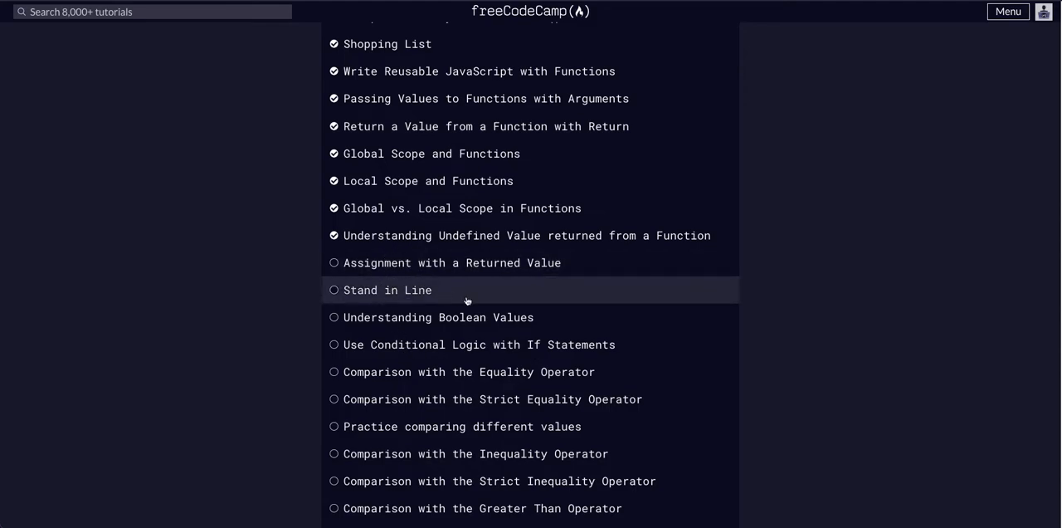
Step: Enter the Assignment with a Returned Value challenge and highlight ourSum in its example
click(451, 262)
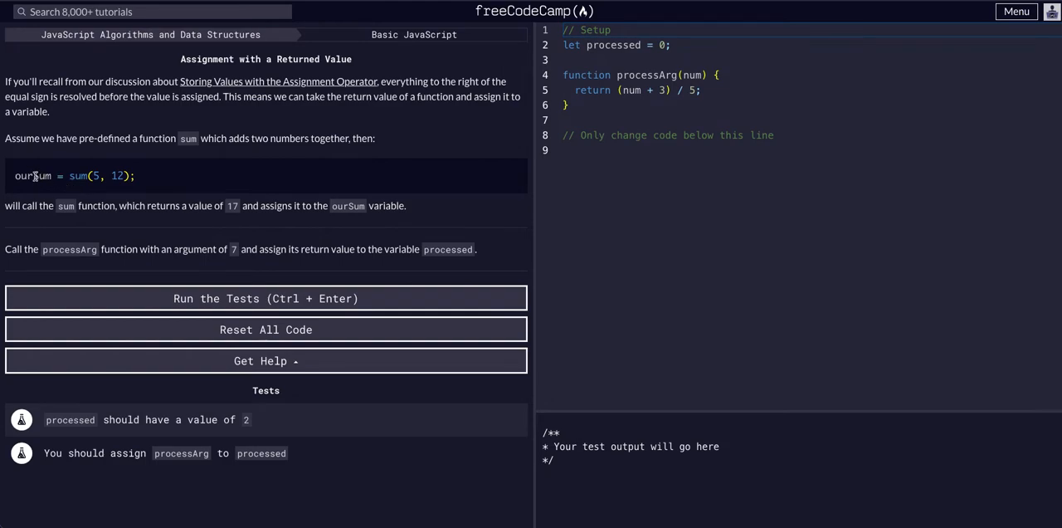
double_click(33, 176)
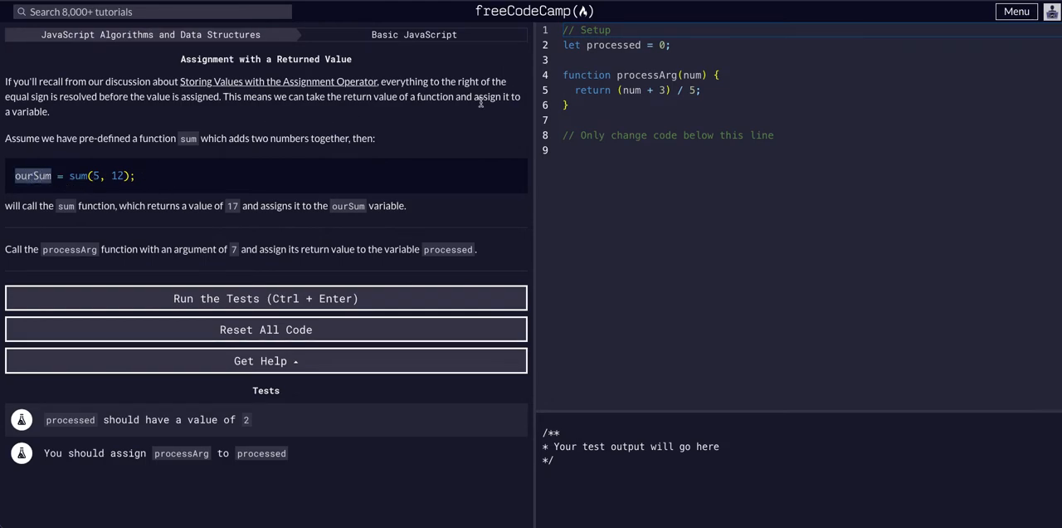
mouse_move(324, 96)
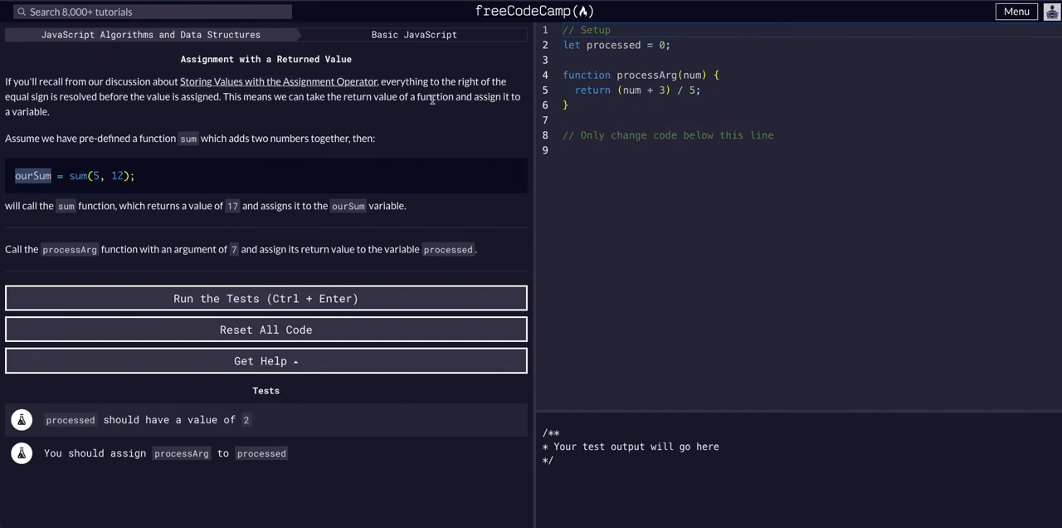
click(664, 45)
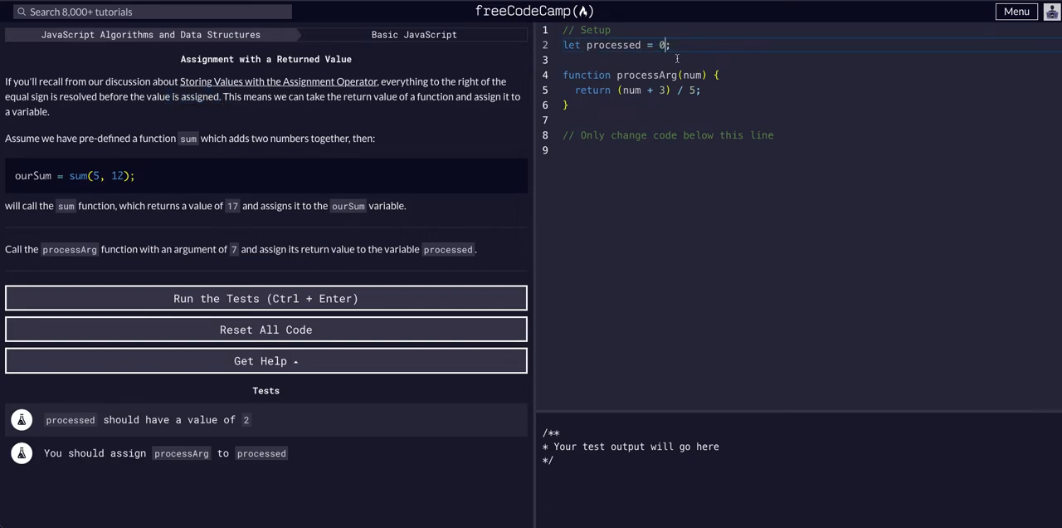
double_click(614, 45)
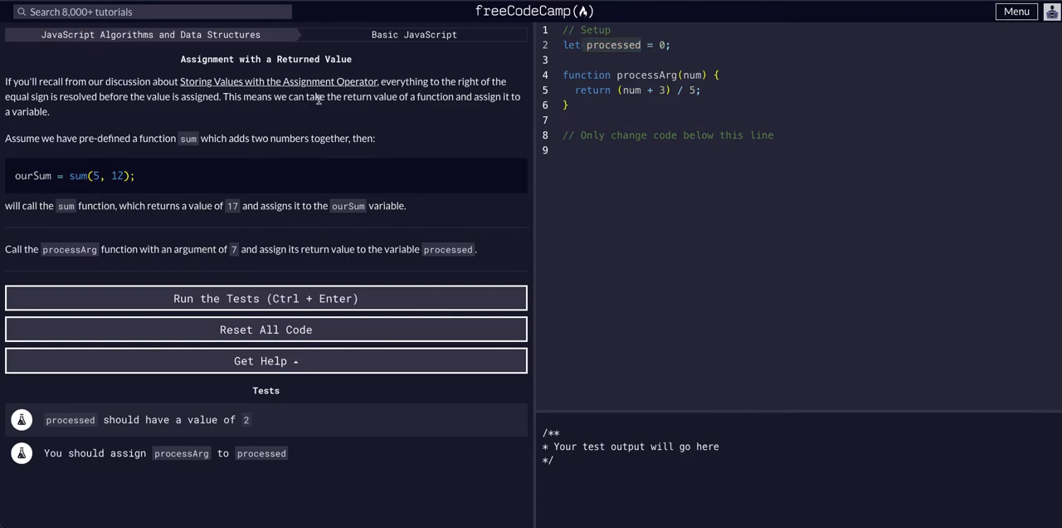
mouse_move(74, 133)
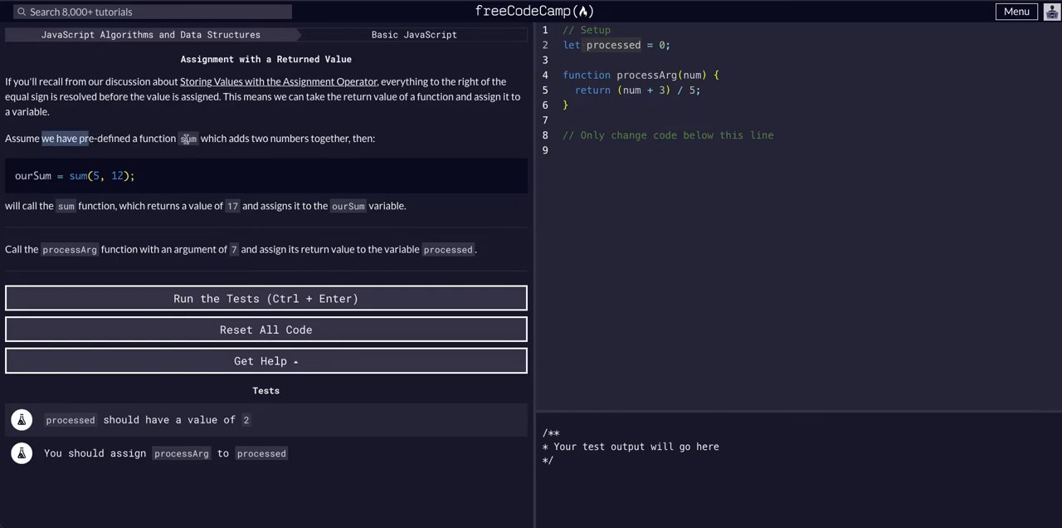
mouse_move(352, 159)
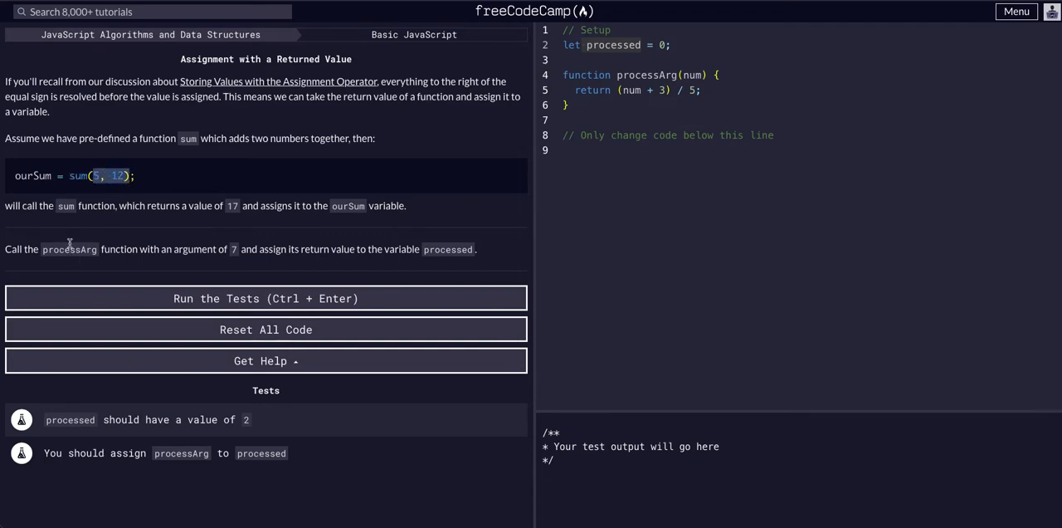
mouse_move(73, 186)
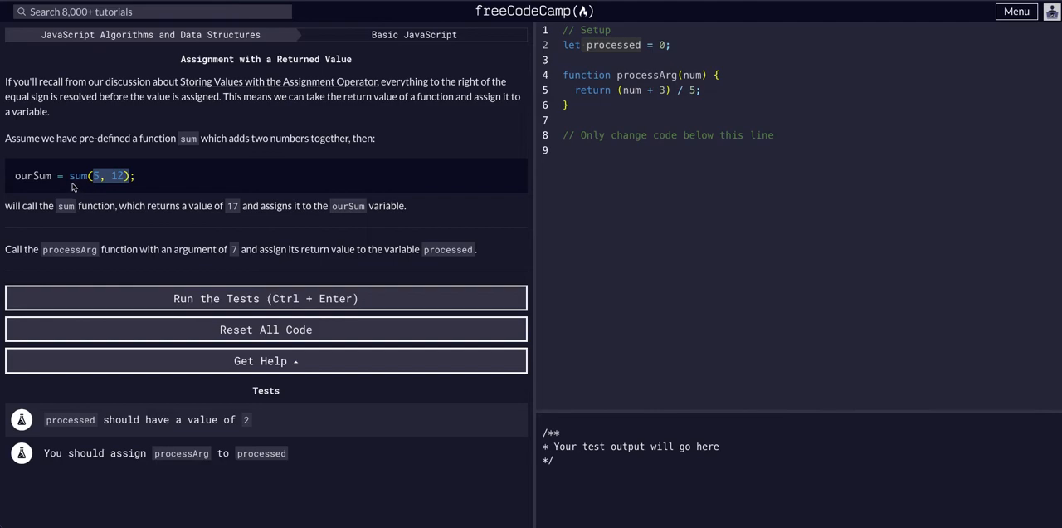
double_click(33, 176)
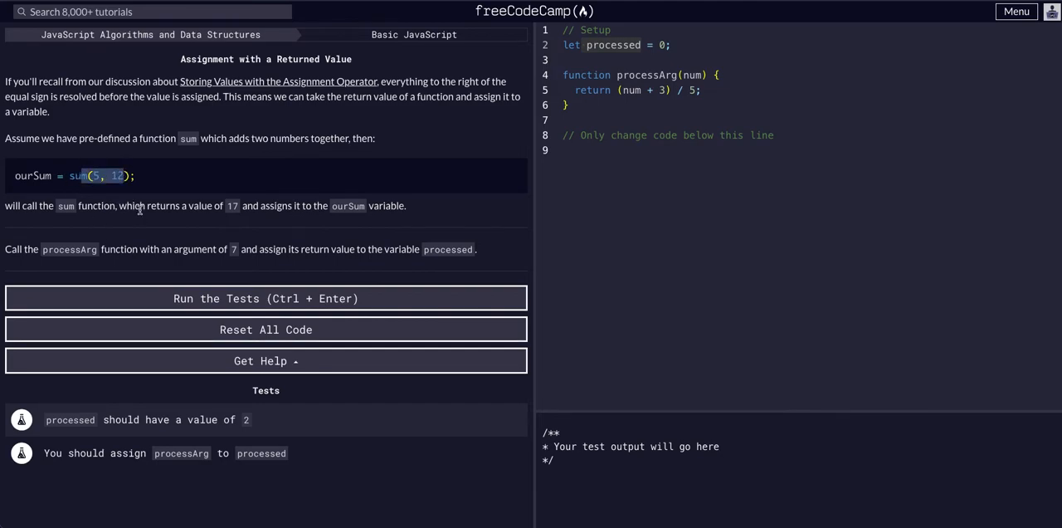
mouse_move(91, 218)
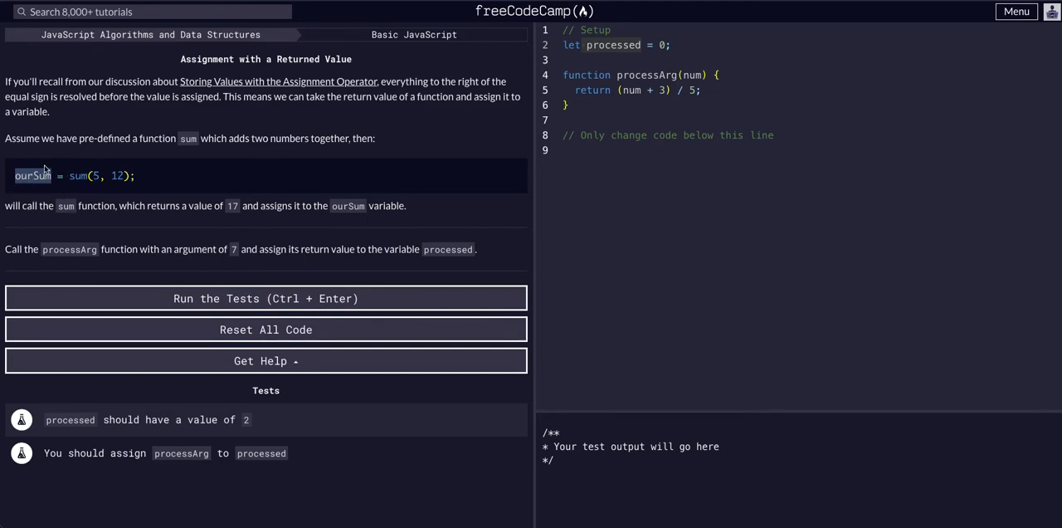
mouse_move(20, 265)
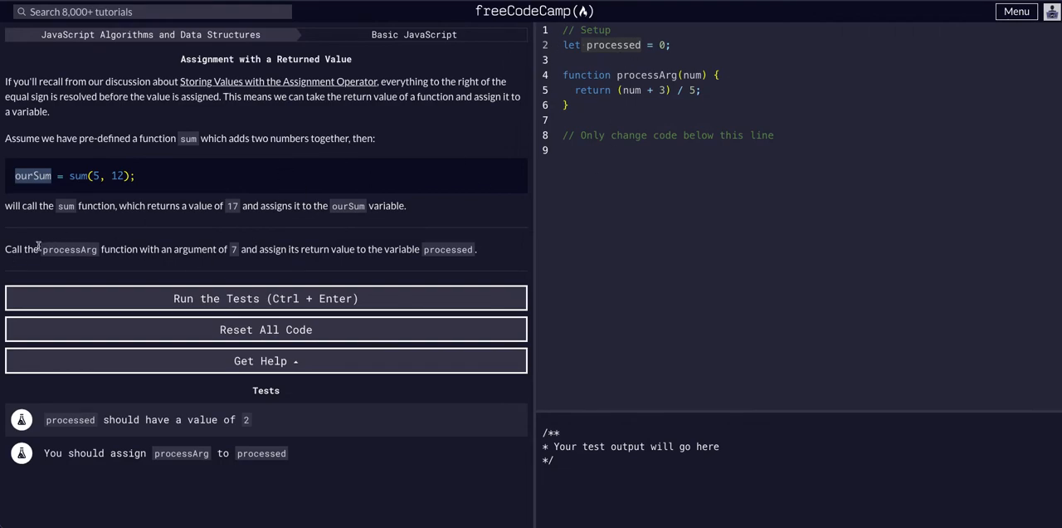
mouse_move(139, 258)
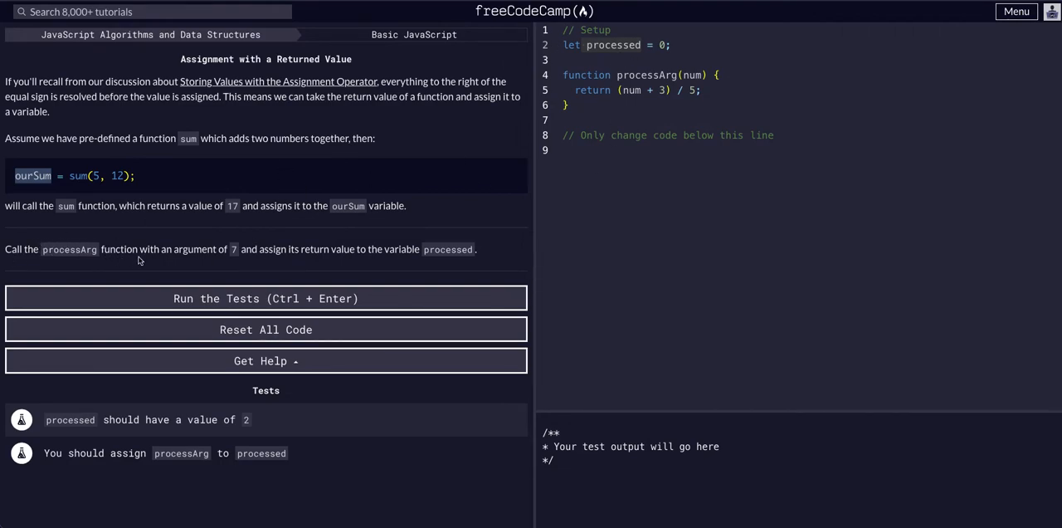
mouse_move(259, 246)
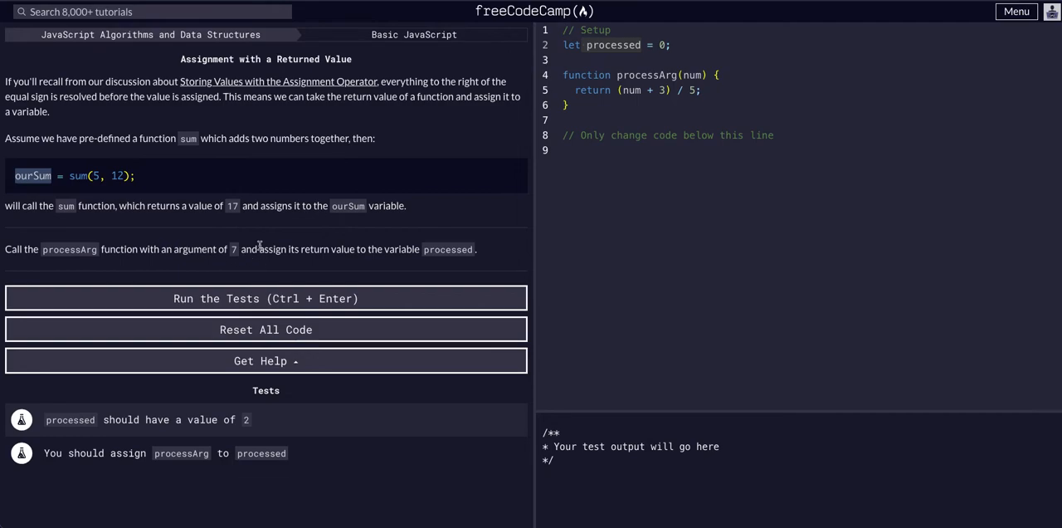
mouse_move(374, 262)
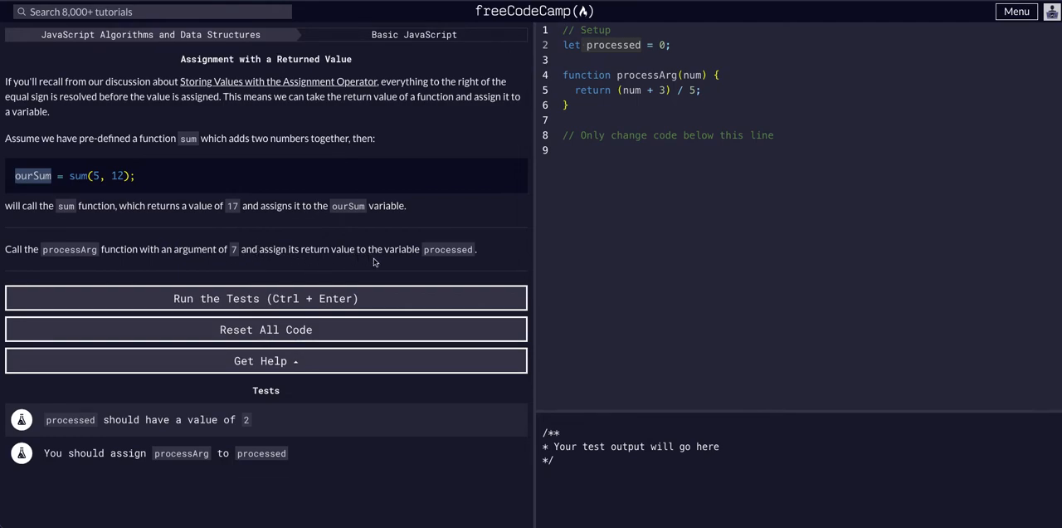
mouse_move(440, 242)
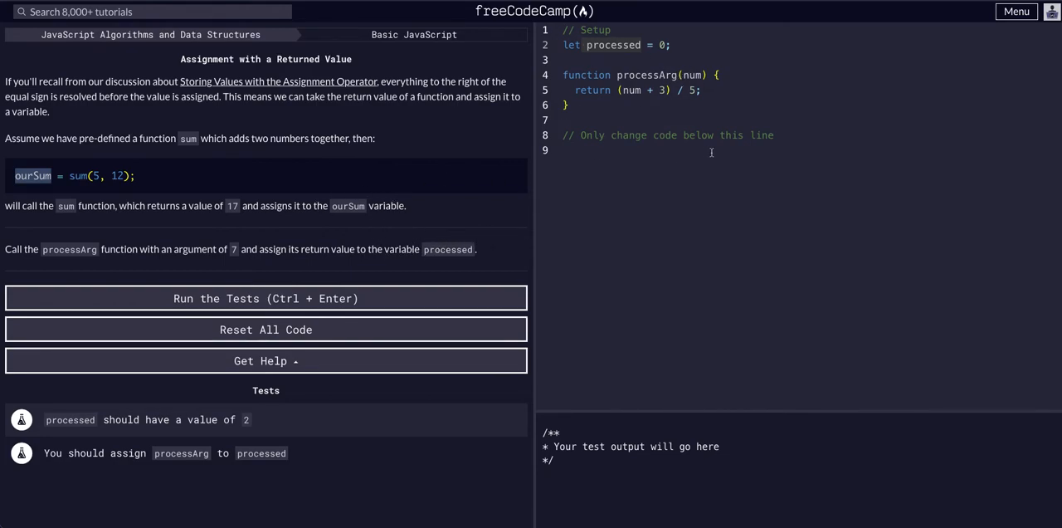
click(664, 150)
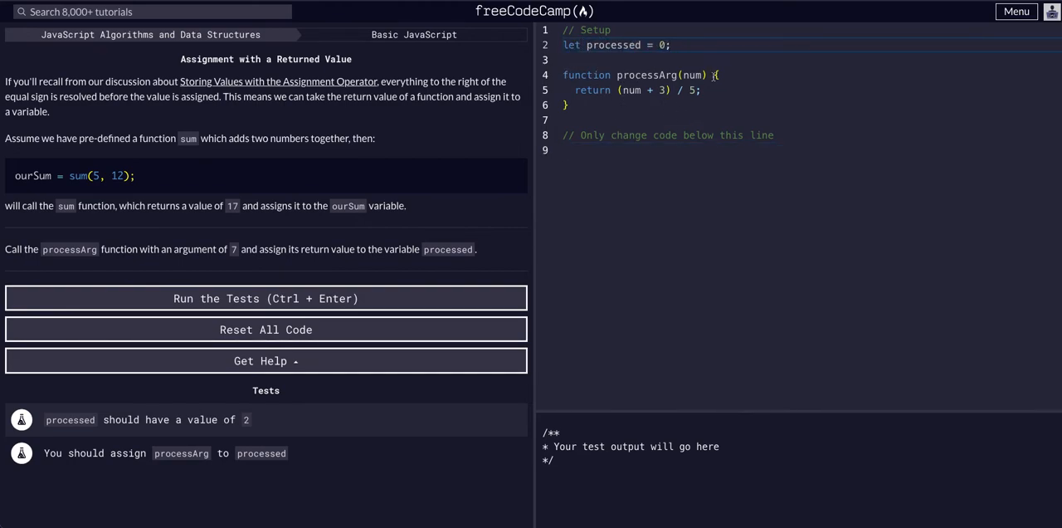
double_click(691, 75)
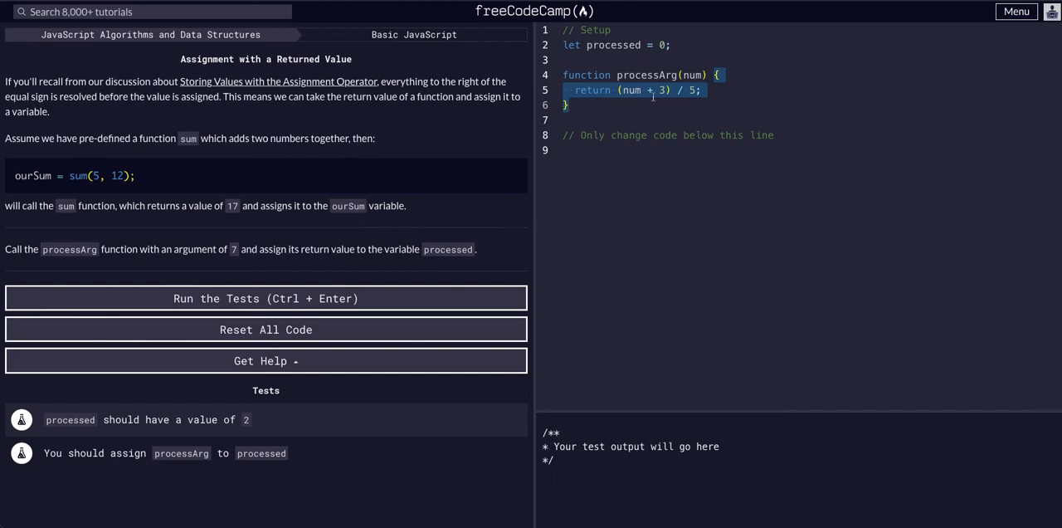
click(568, 105)
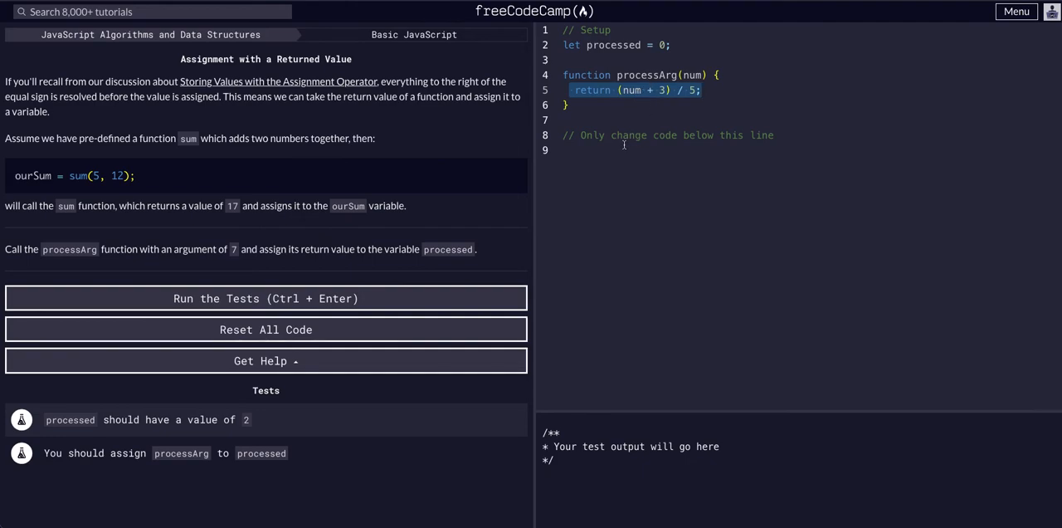
click(622, 150)
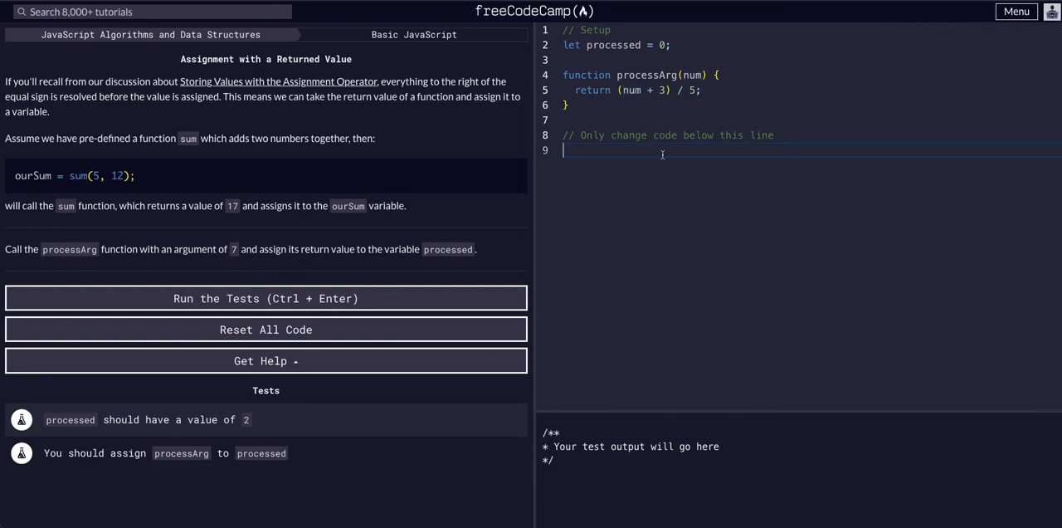
Step: Write processed = processArg(7) on line 9 beneath the only-change-code comment
text(proce)
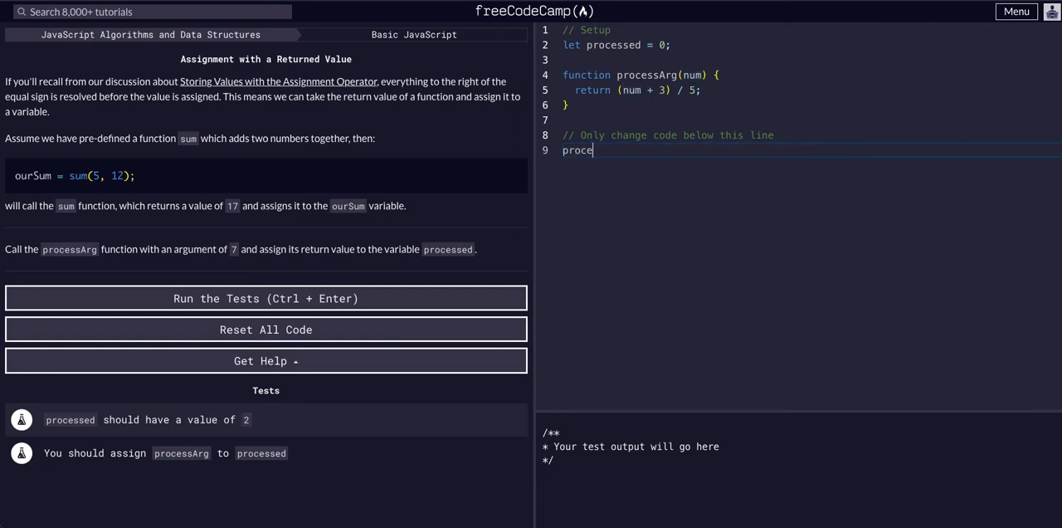
text(ssed)
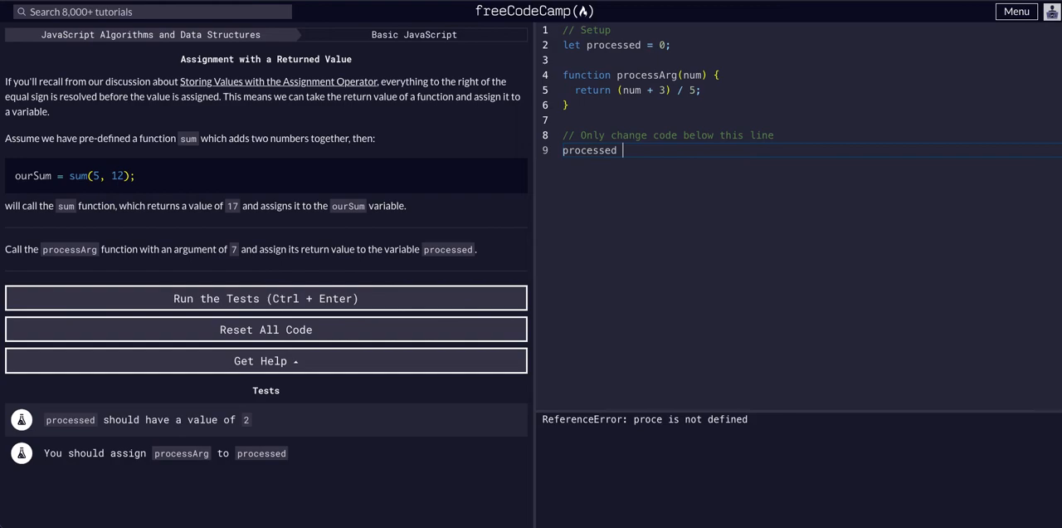
text(= proc)
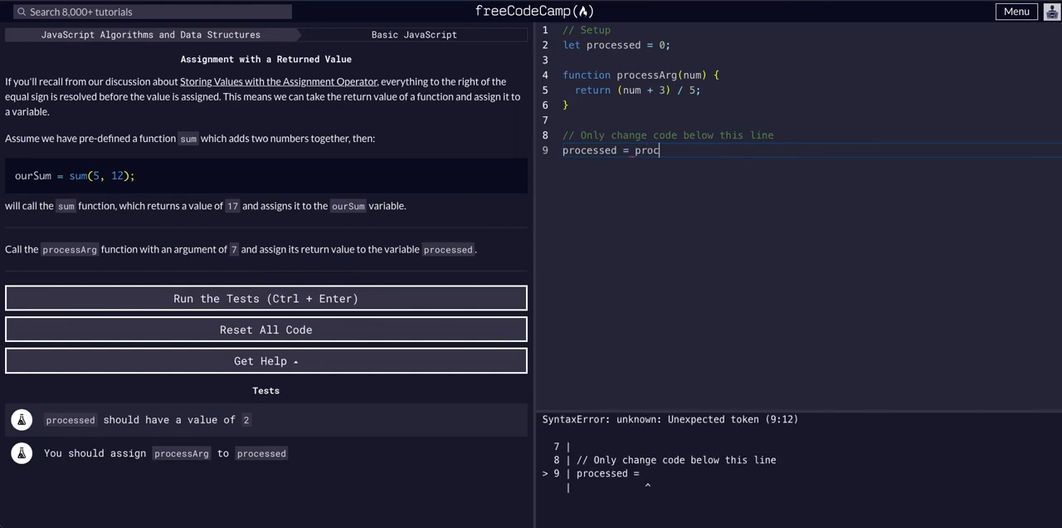
text(essArg())
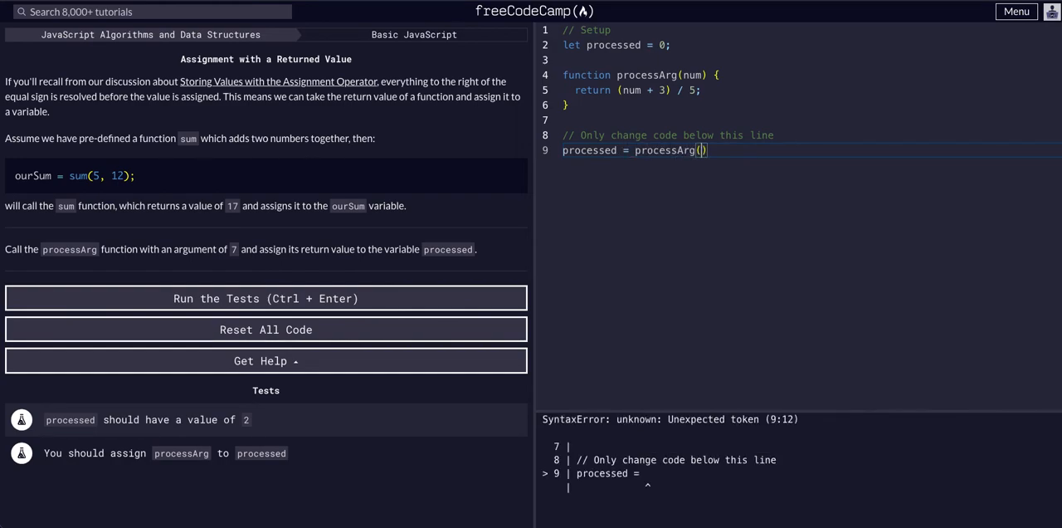
text(7)
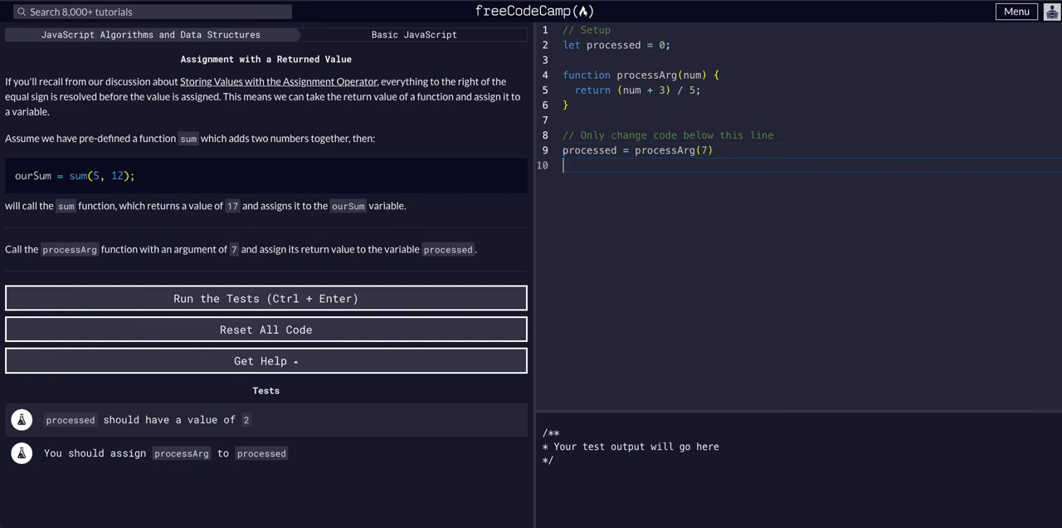
Step: Add console.log(processed) and run the tests so the console shows 2 and both pass
text(console.log()
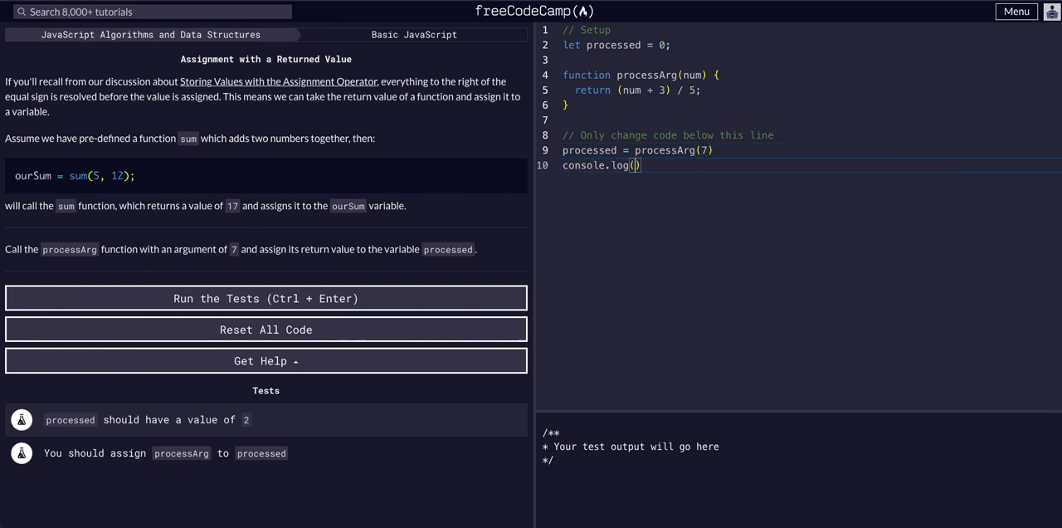
text(processed)
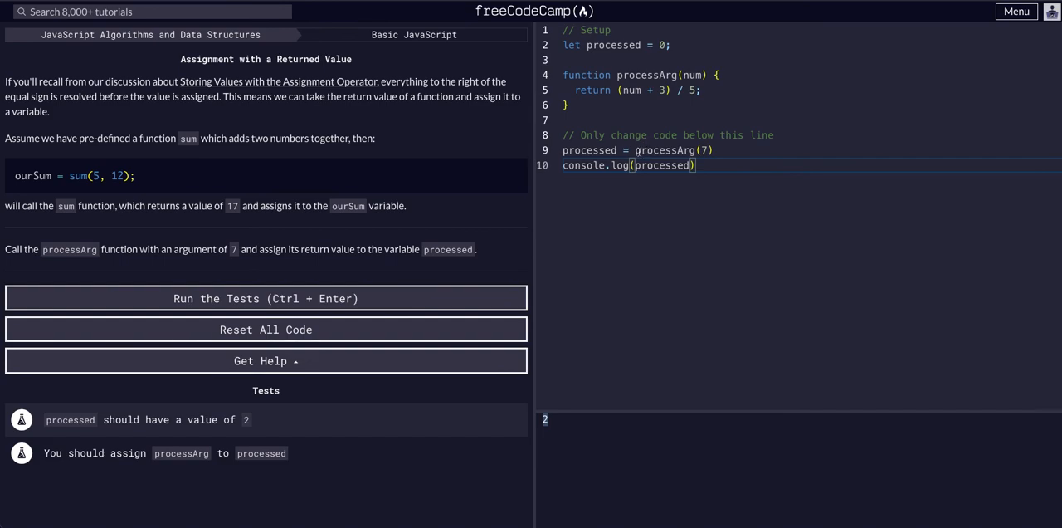
double_click(664, 149)
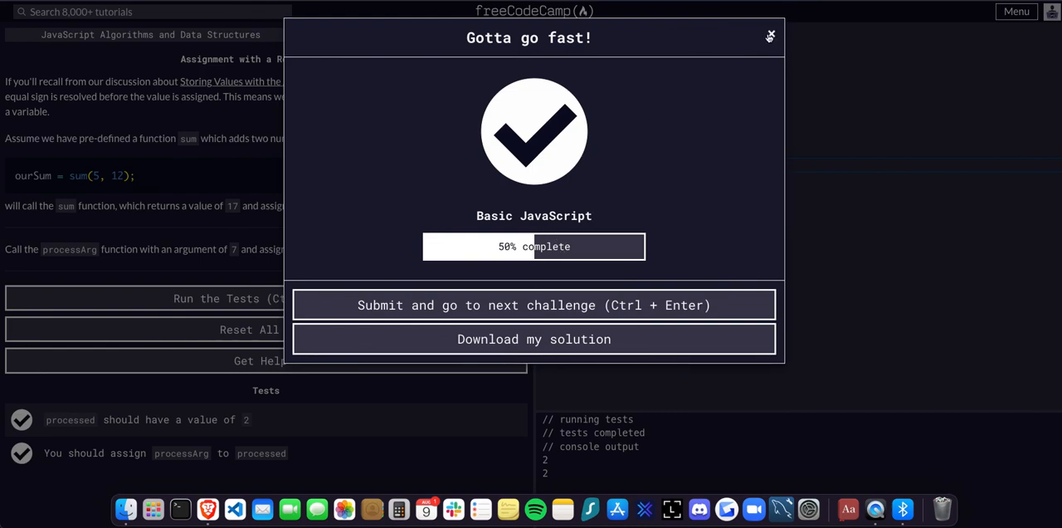
mouse_move(722, 147)
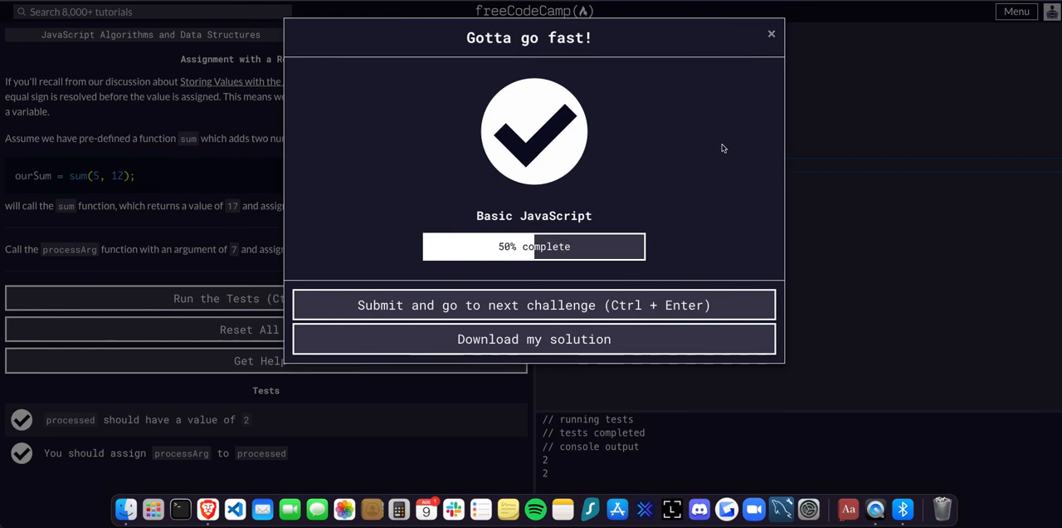